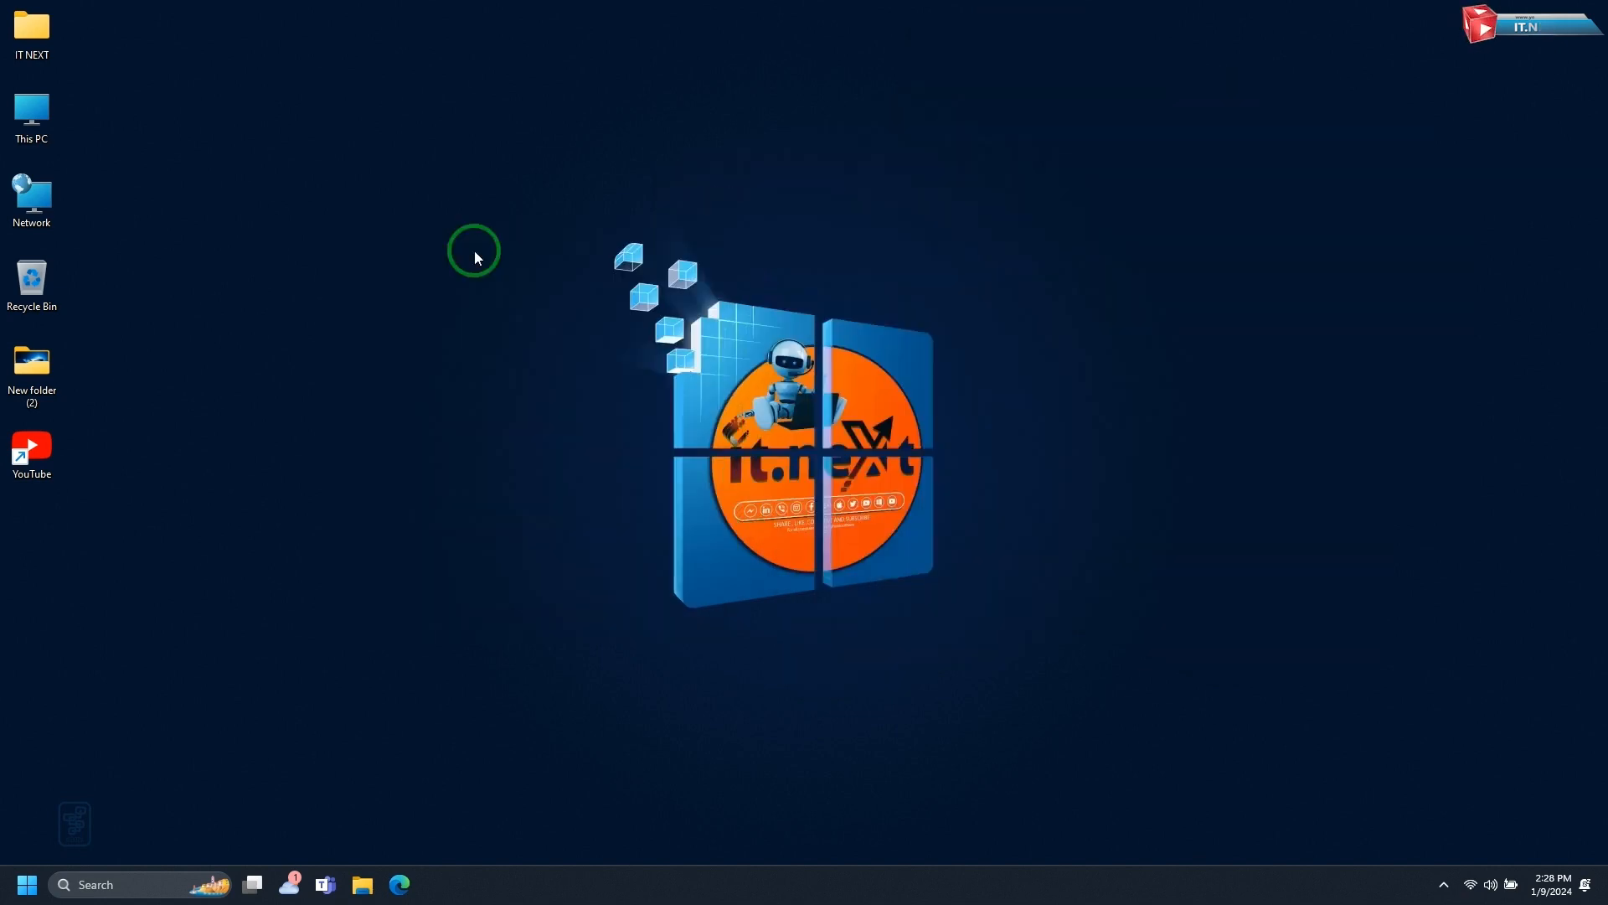
# Step: Launch Microsoft Edge from the taskbar icon
pyautogui.click(399, 884)
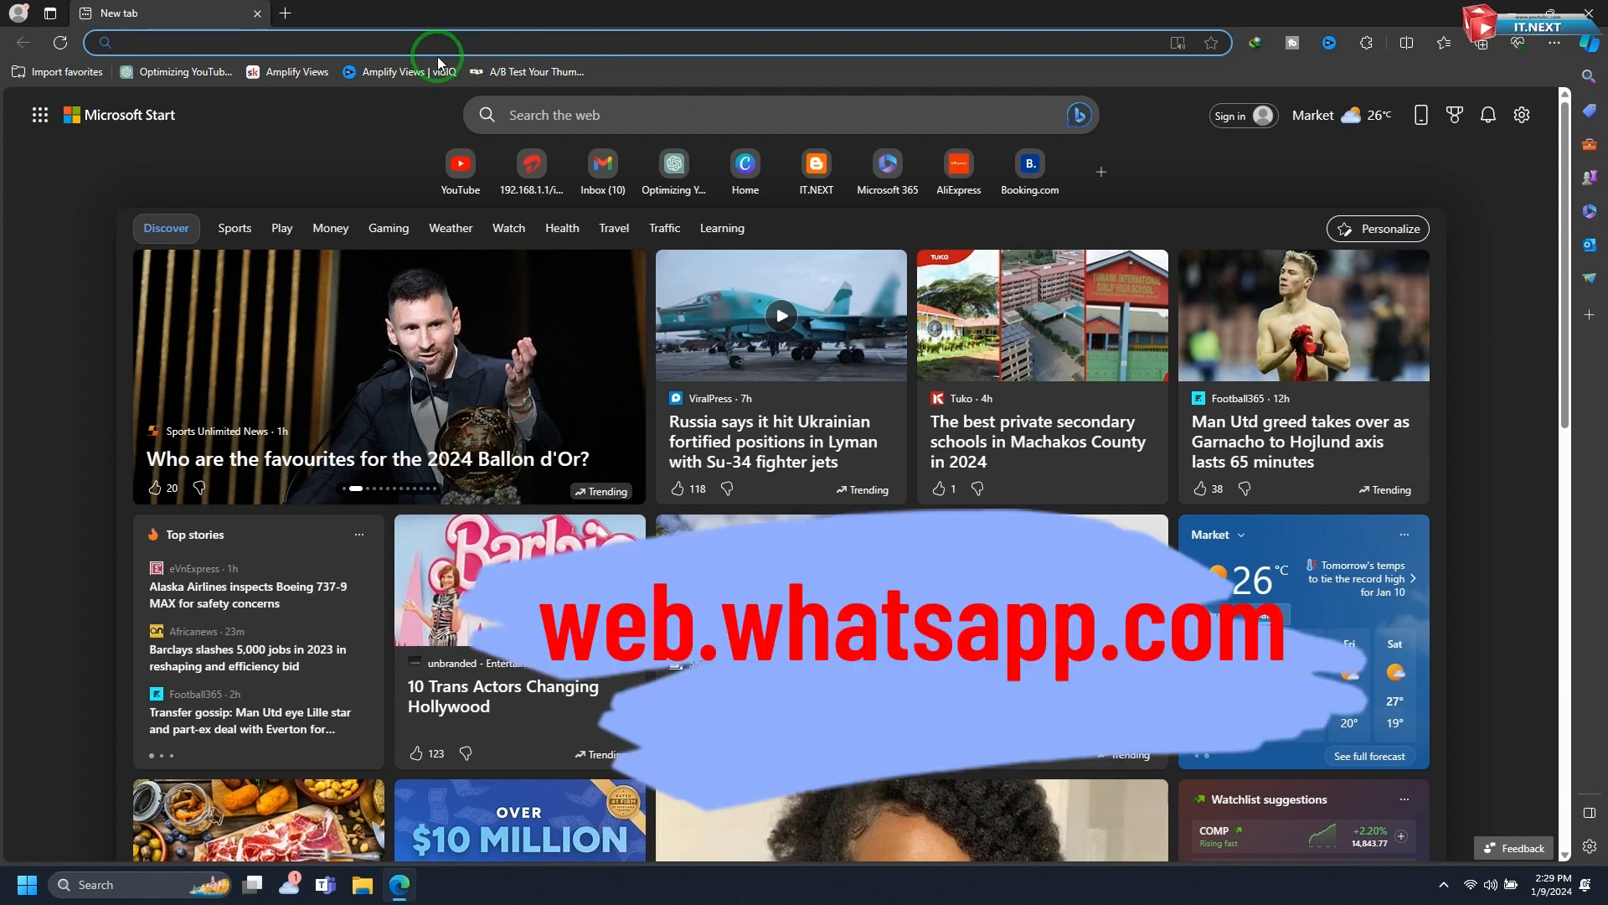
# Step: Go to web.whatsapp.com to load the QR code login page
pyautogui.write('web.whatsapp')
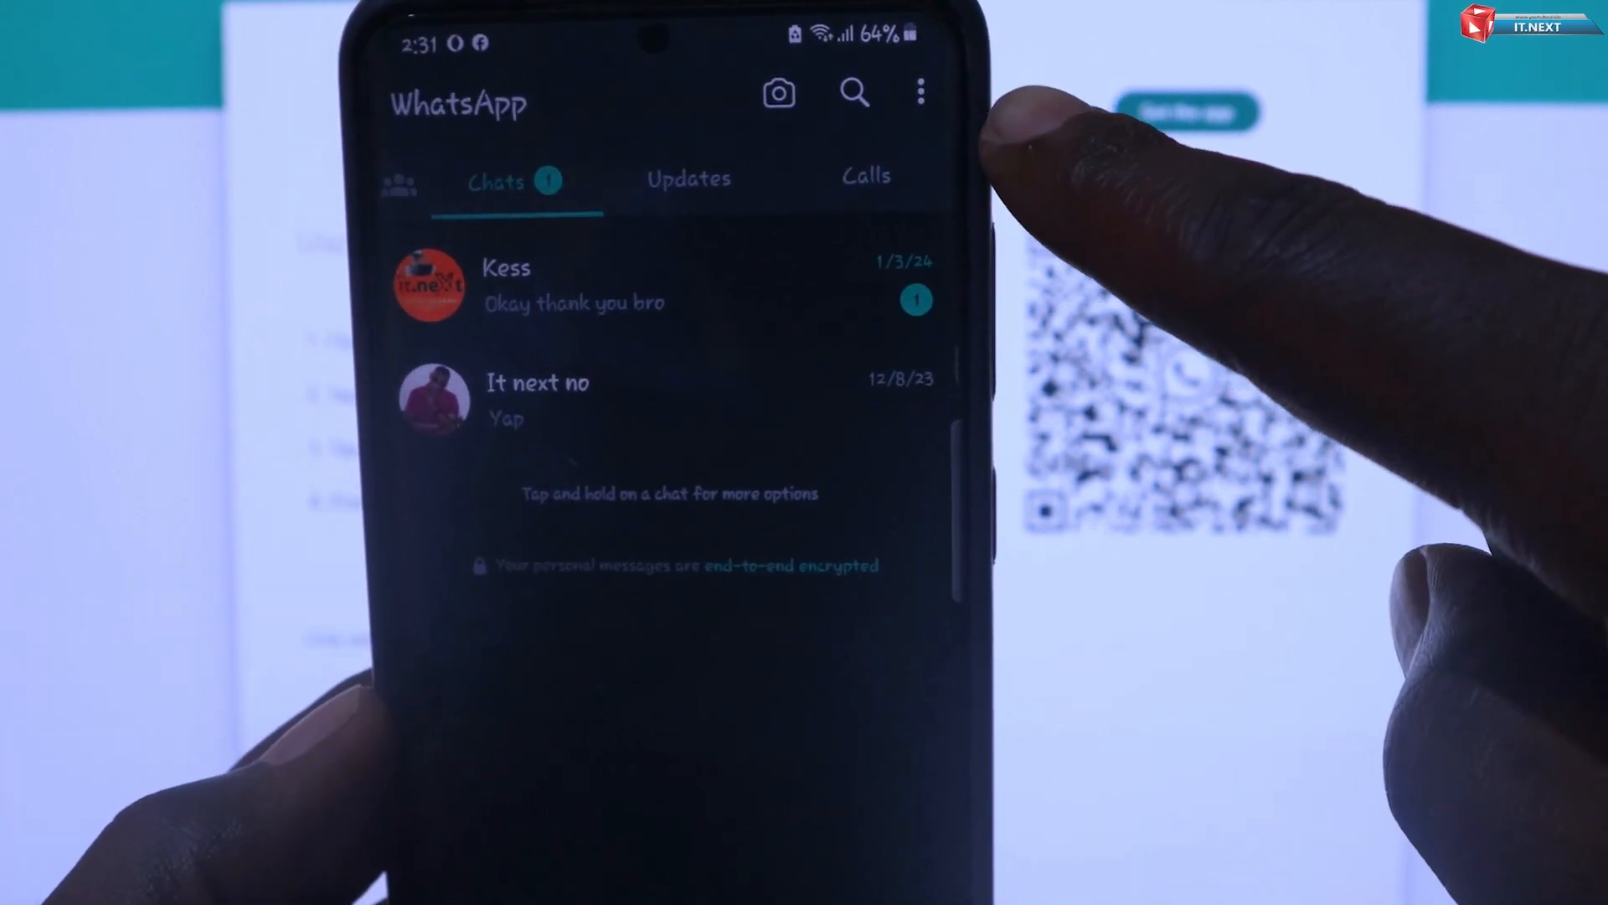
# Step: Link this computer through the phone's Linked devices option by scanning the QR code
pyautogui.click(919, 92)
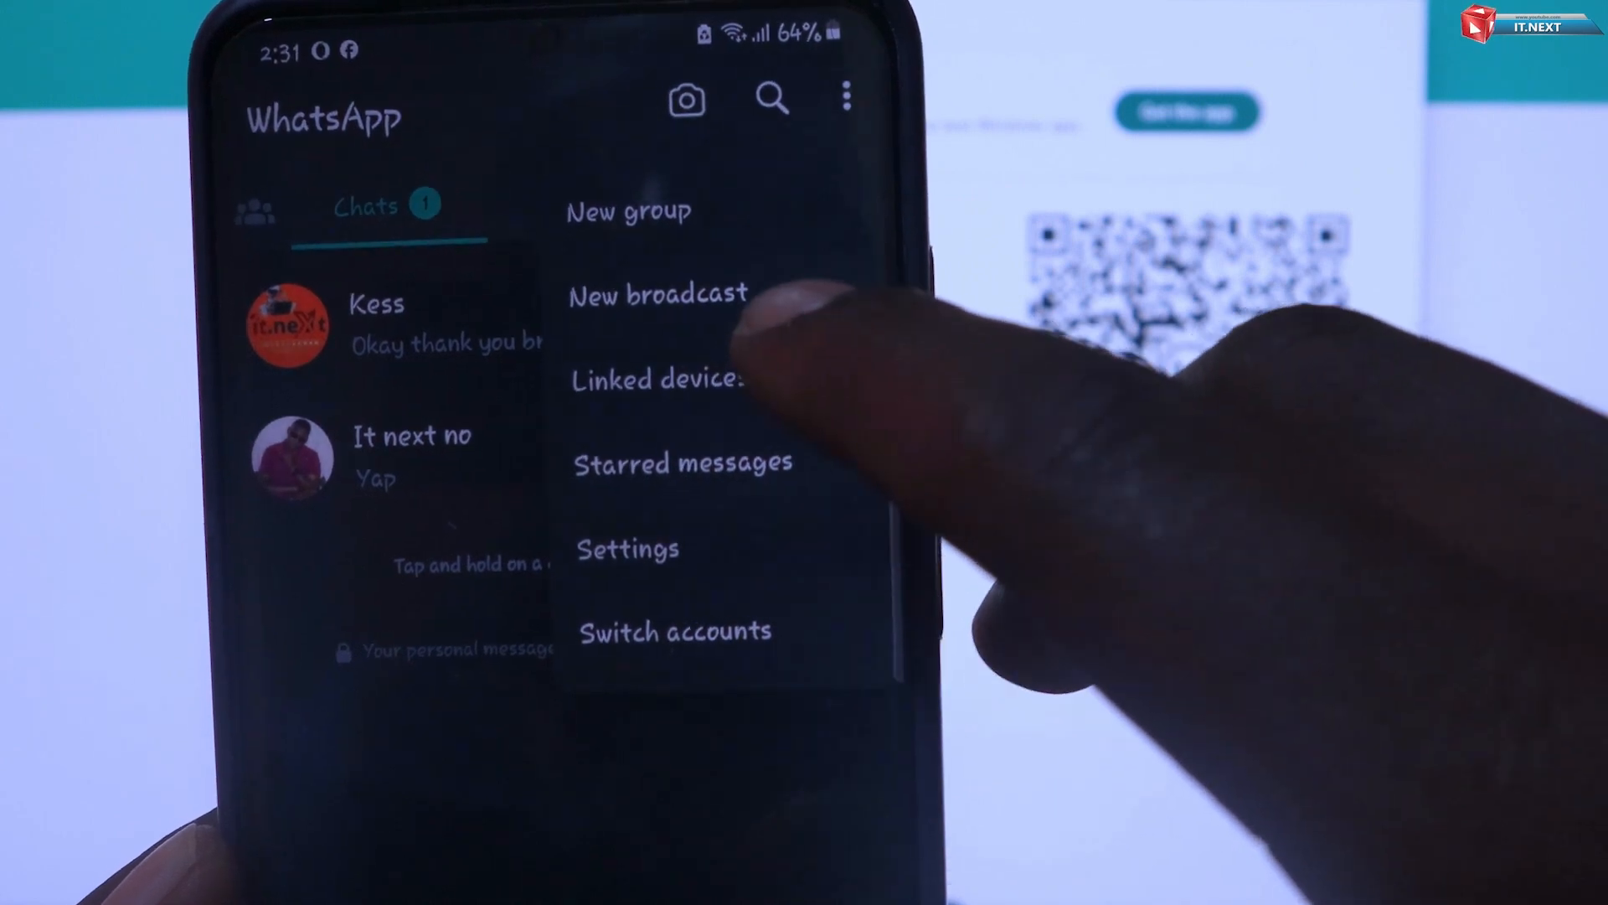
pyautogui.click(657, 380)
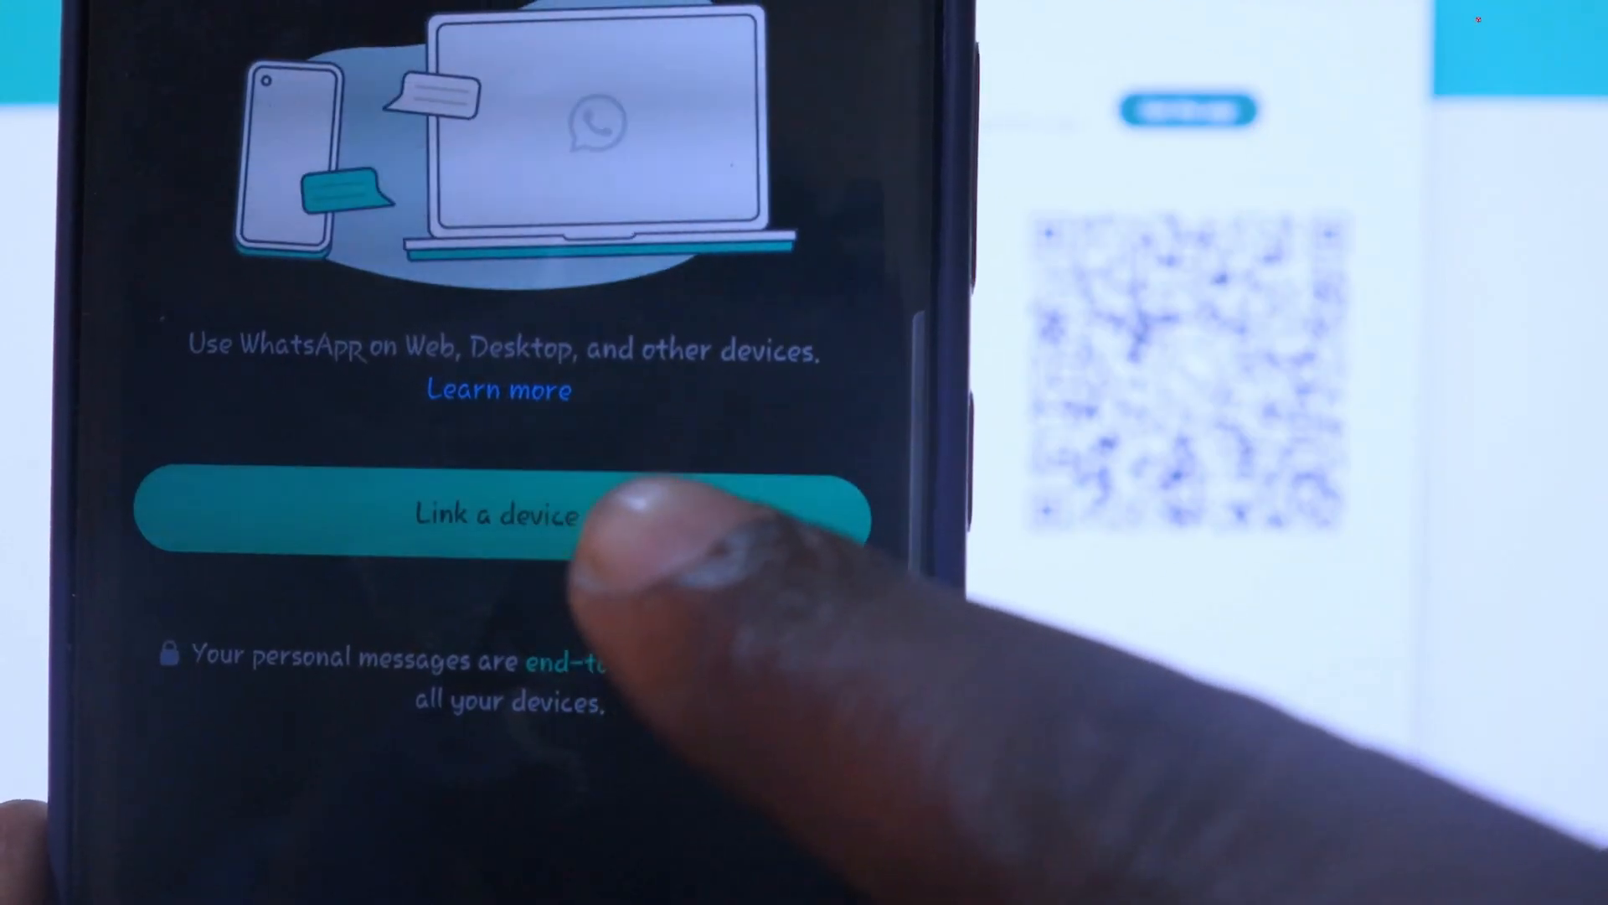
pyautogui.click(497, 513)
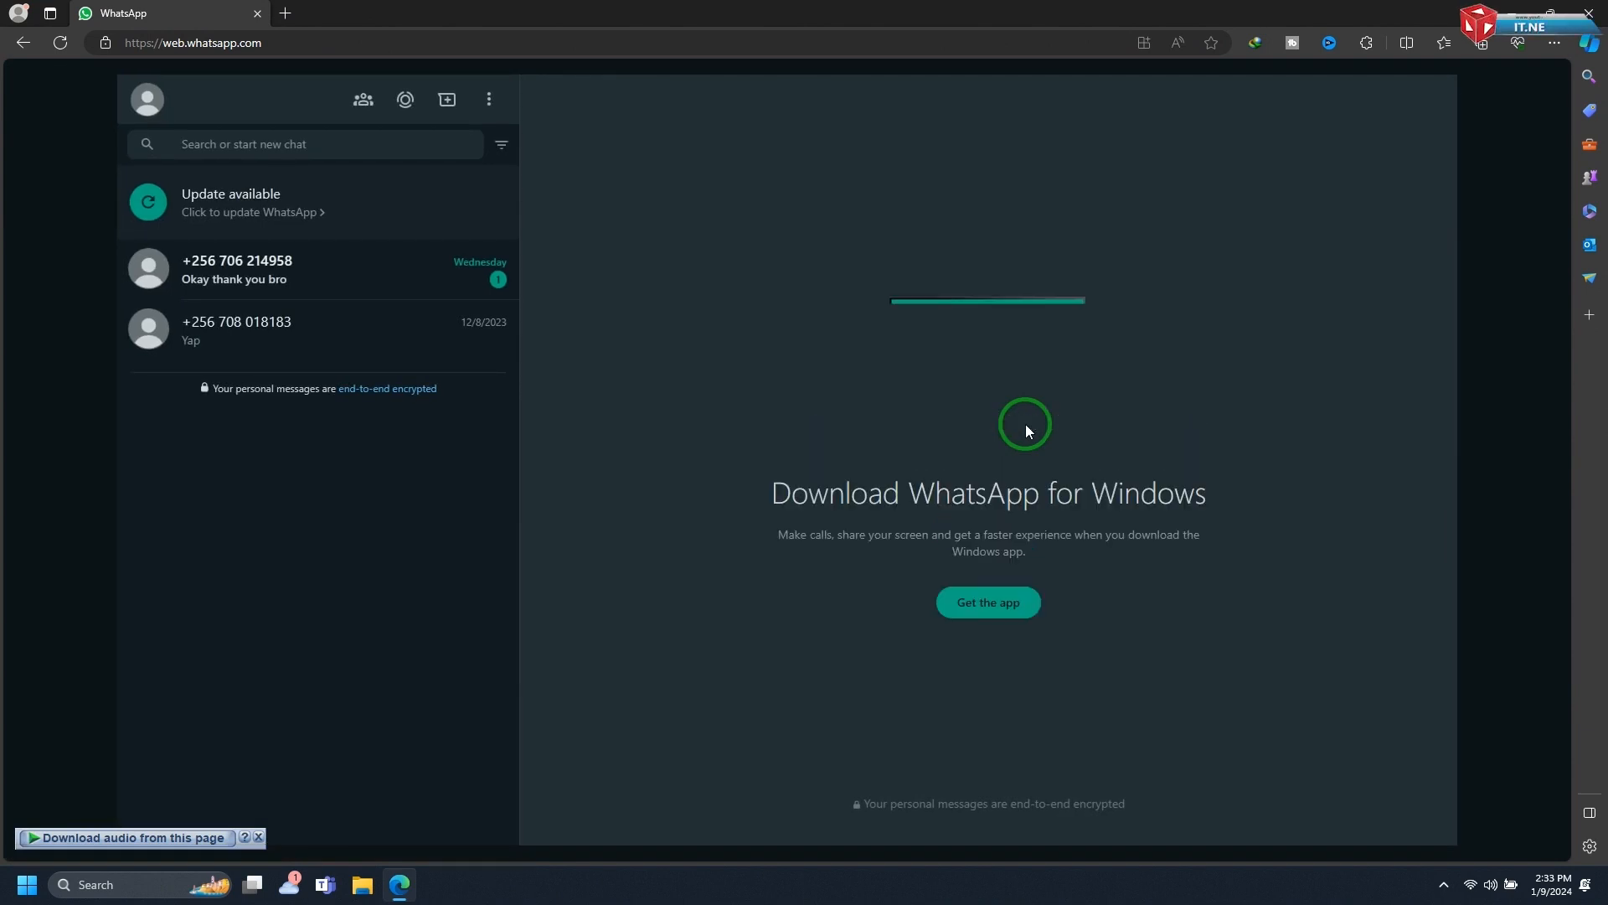
# Step: Open the conversation whose last message is 'Yap' from the chat list
pyautogui.click(236, 330)
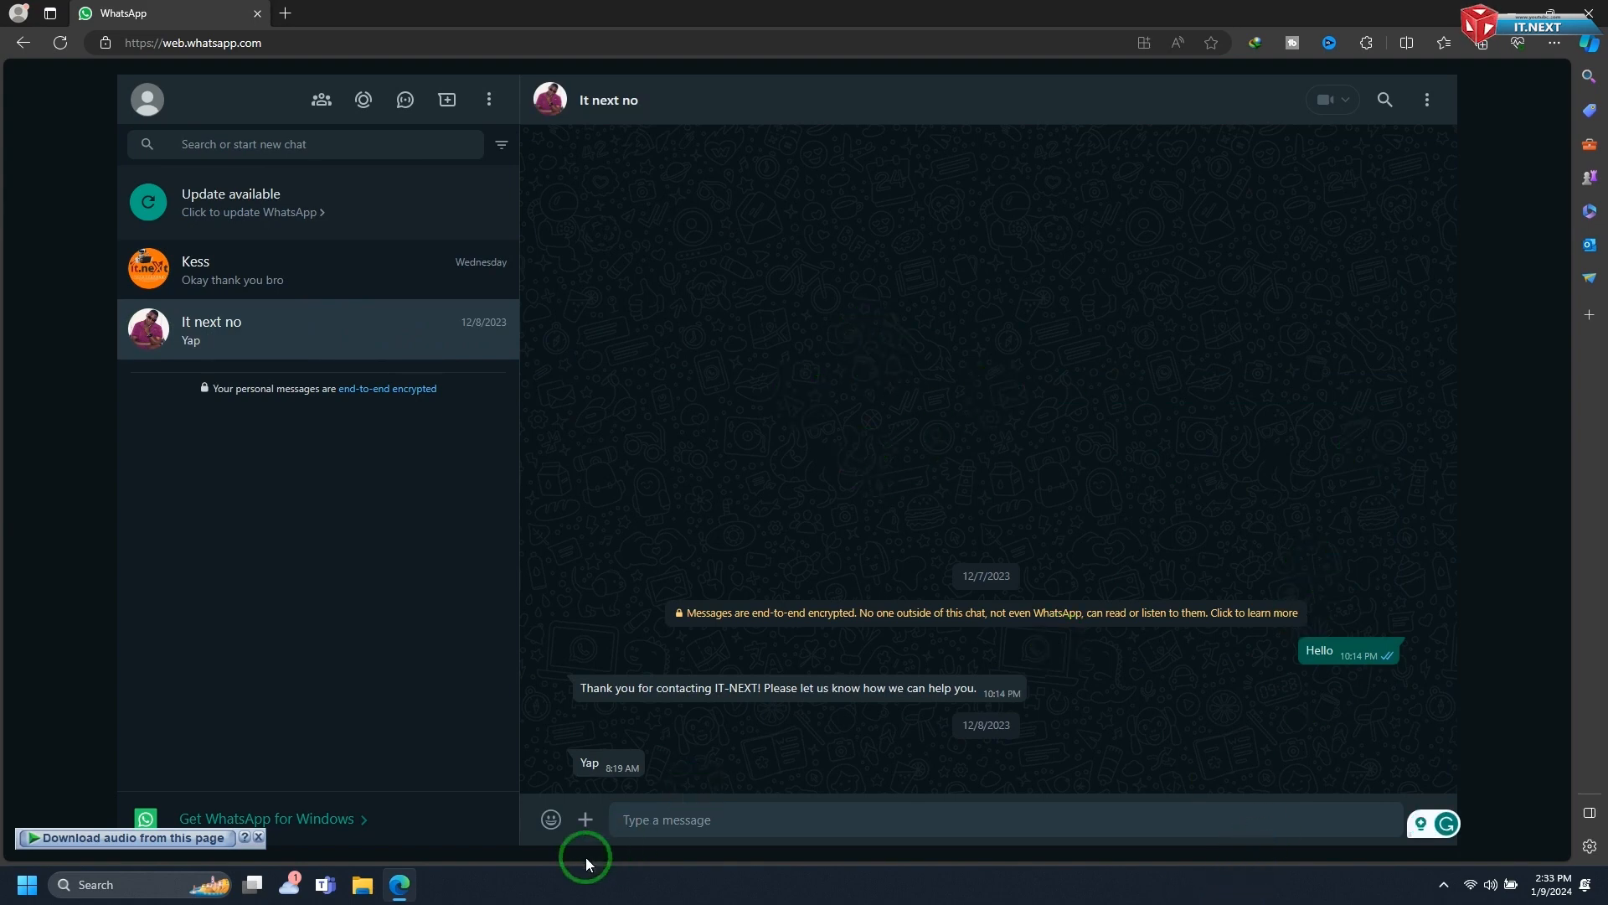
# Step: Send 'hi' in the open chat and show the attachment type list
pyautogui.click(667, 820)
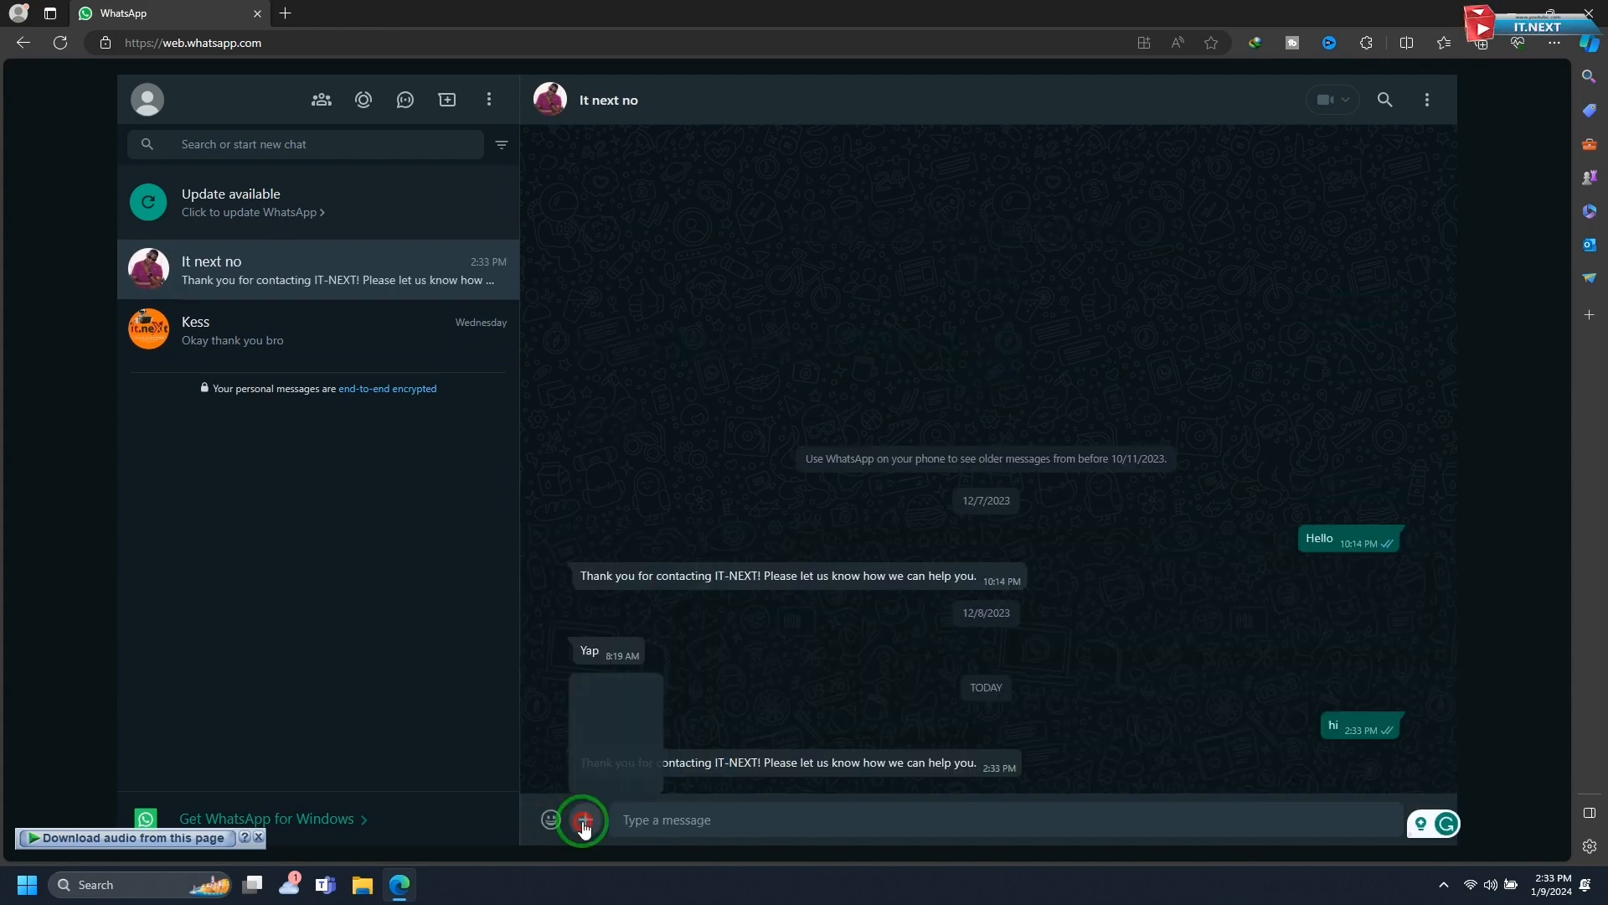
pyautogui.click(583, 820)
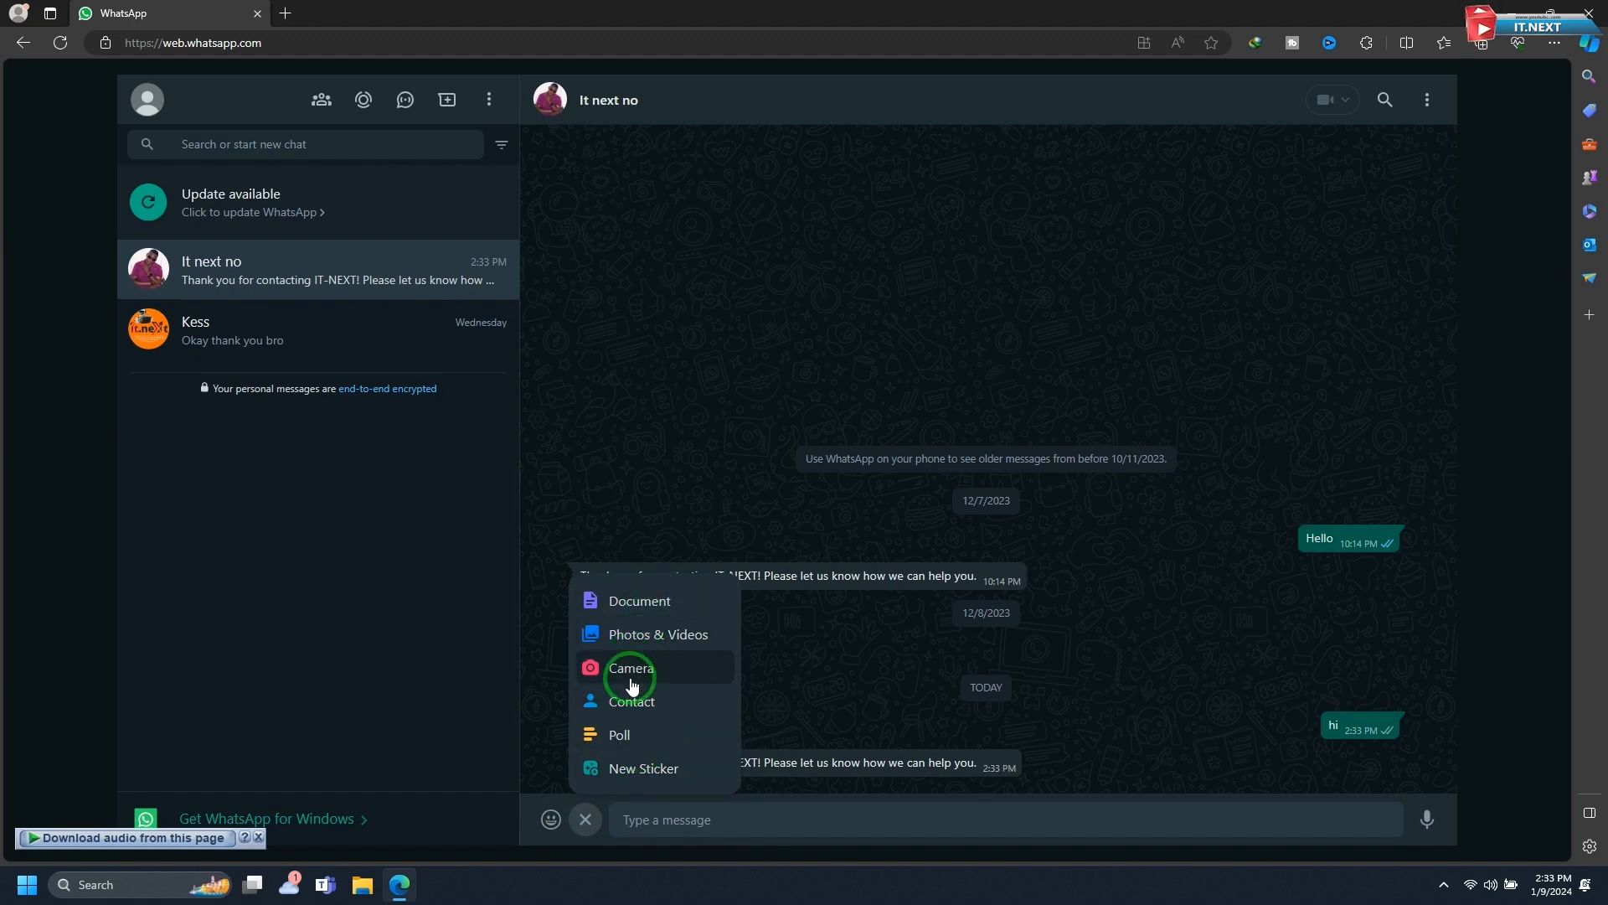
pyautogui.moveTo(818, 680)
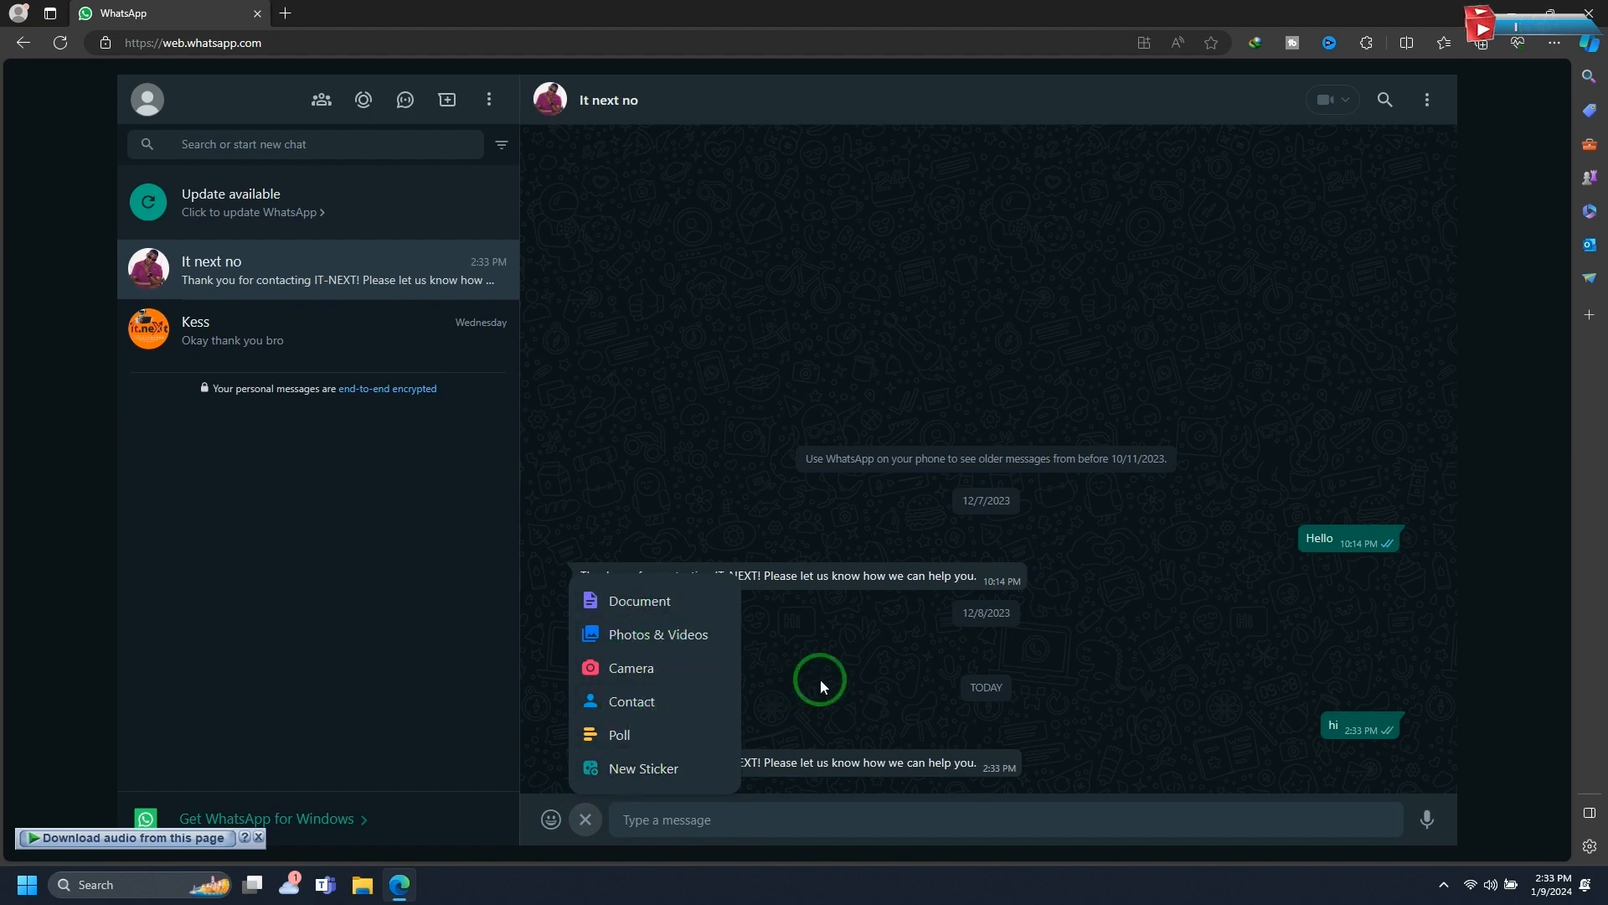